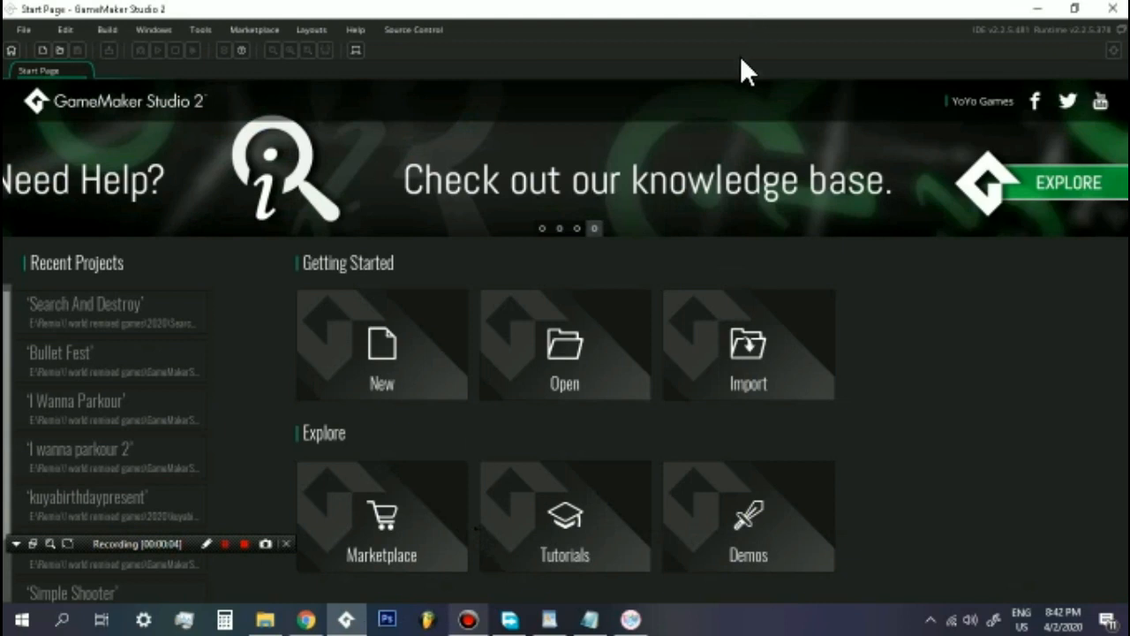
pyautogui.moveTo(722, 120)
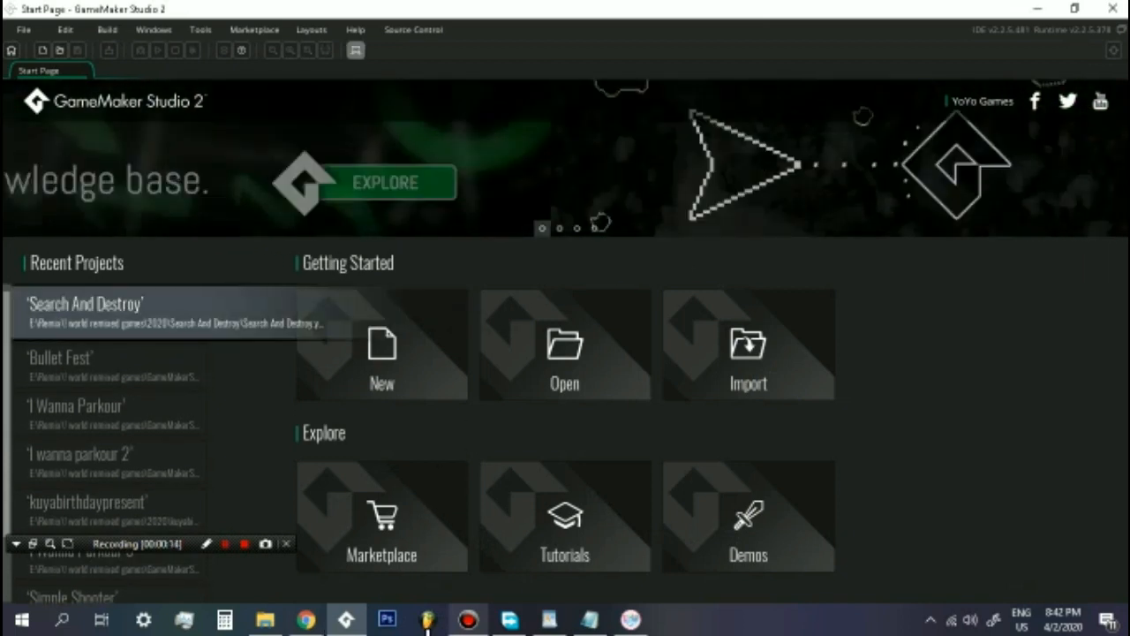
pyautogui.moveTo(445, 627)
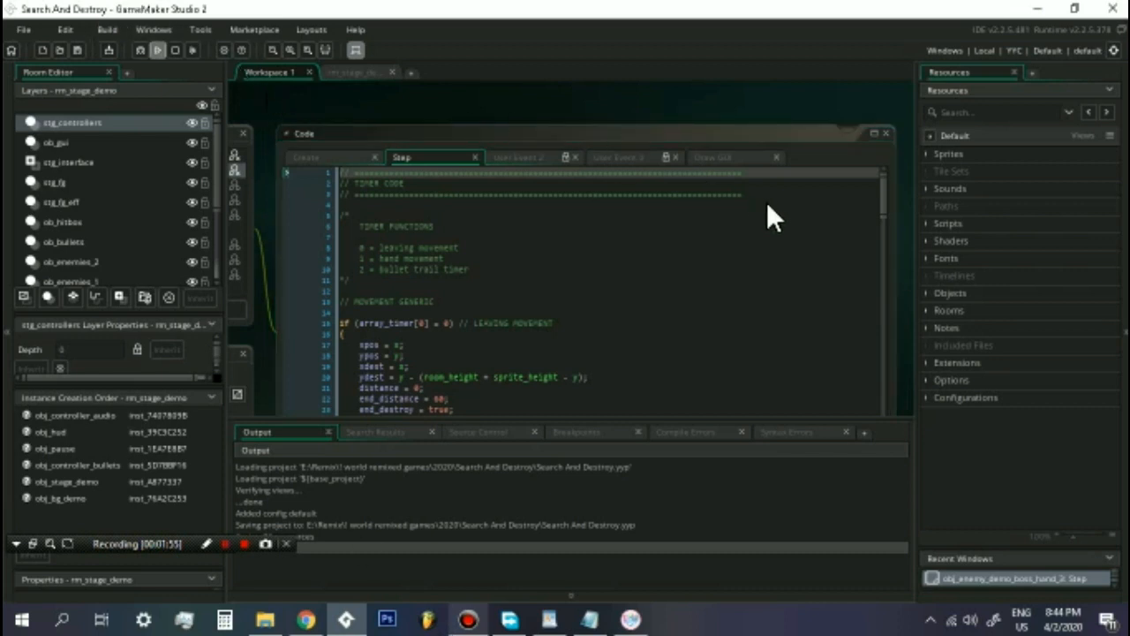
pyautogui.moveTo(833, 245)
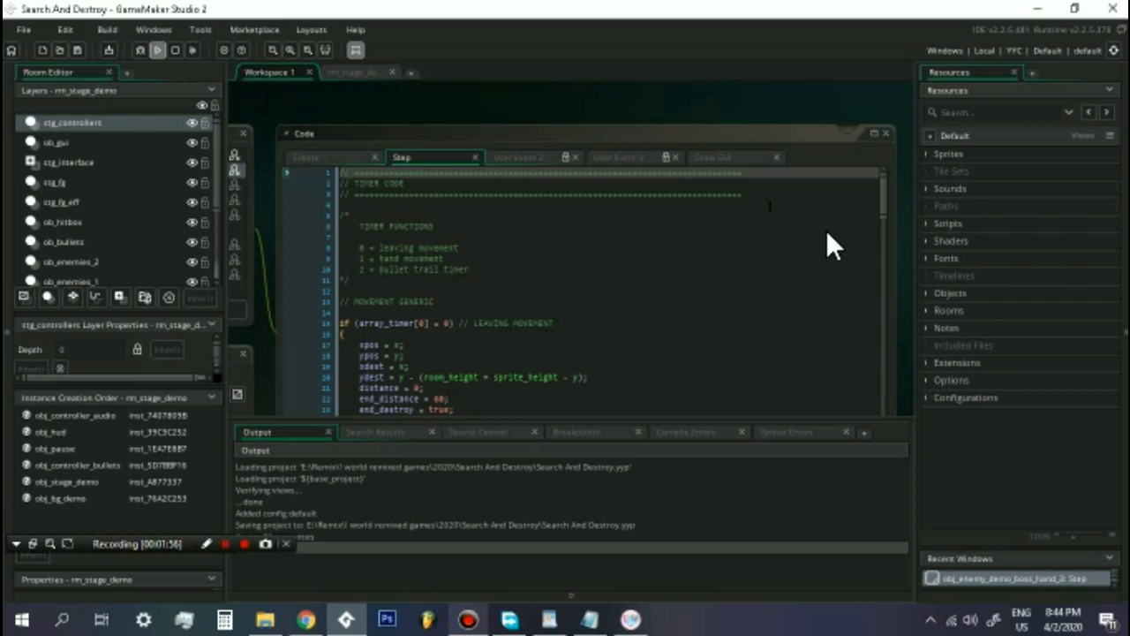
# Run the Search And Destroy project so its debug menu window appears
pyautogui.click(156, 49)
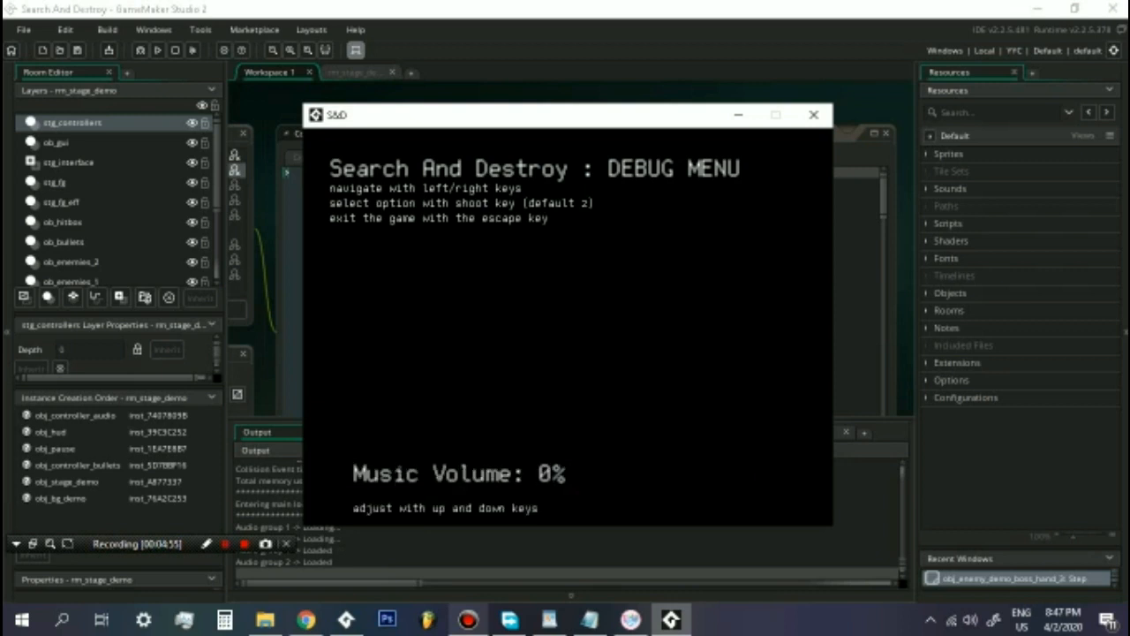
pyautogui.press('up')
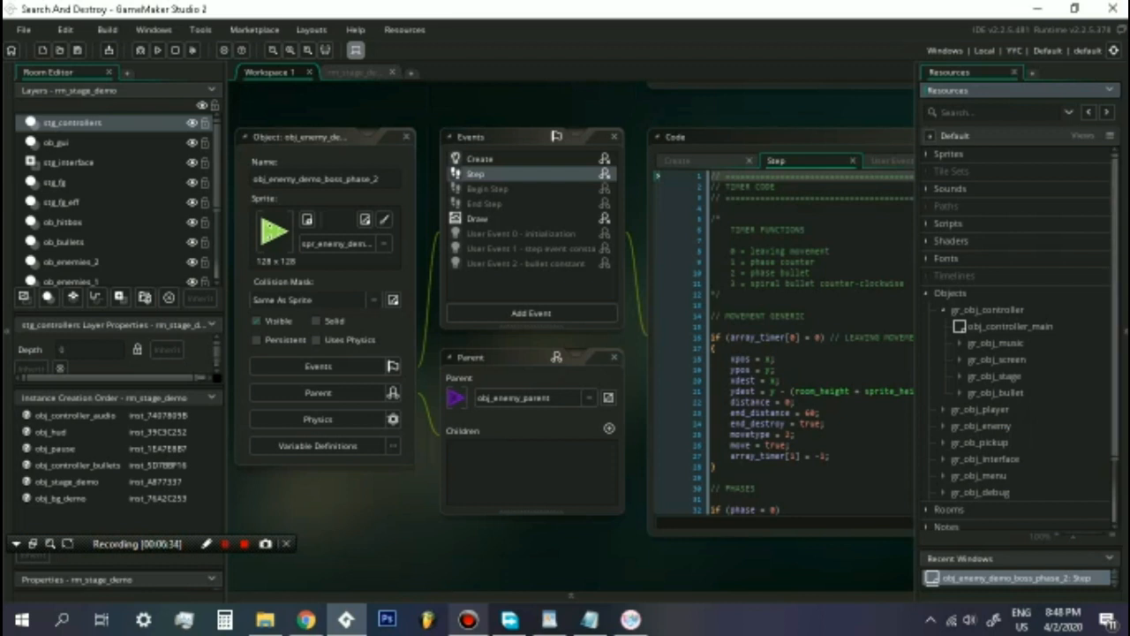
pyautogui.scroll(-3)
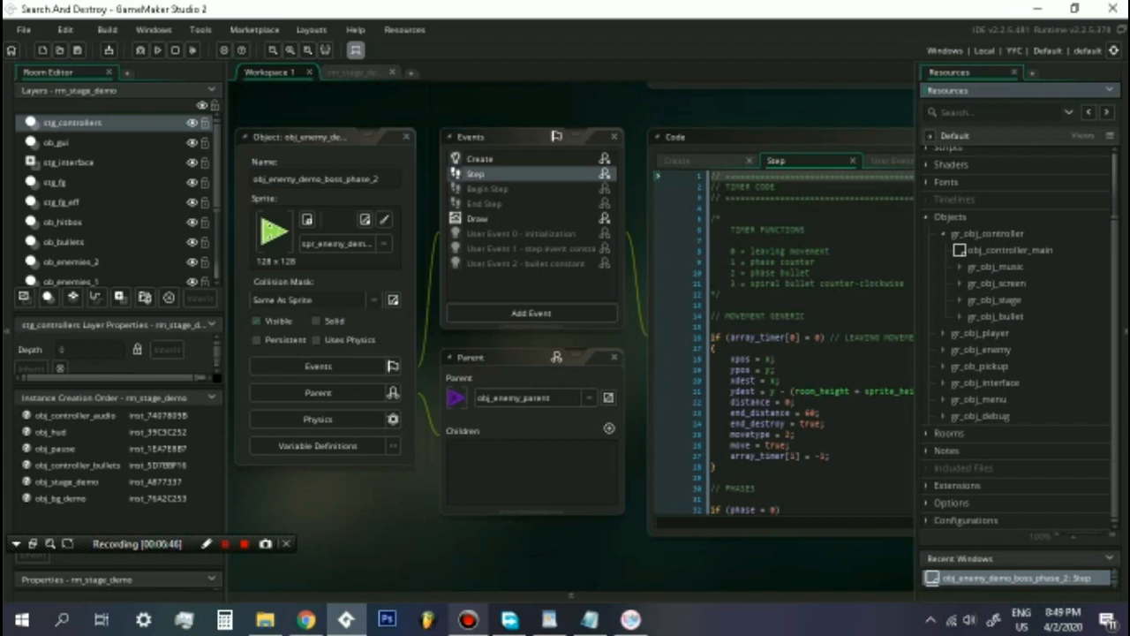
pyautogui.click(960, 282)
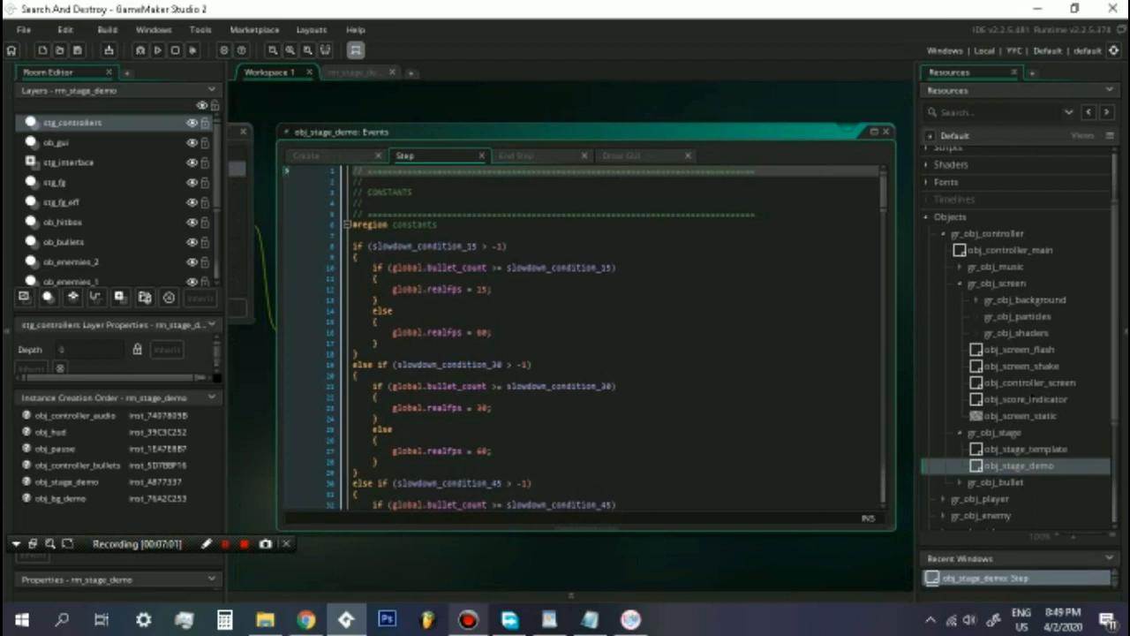
pyautogui.scroll(-3)
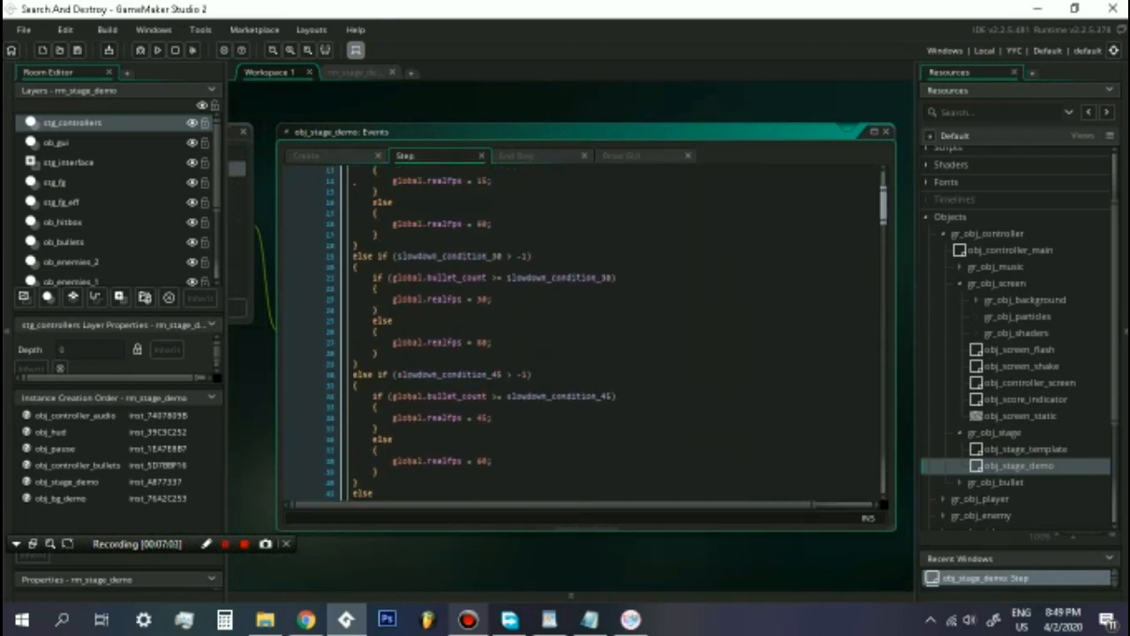
pyautogui.click(334, 156)
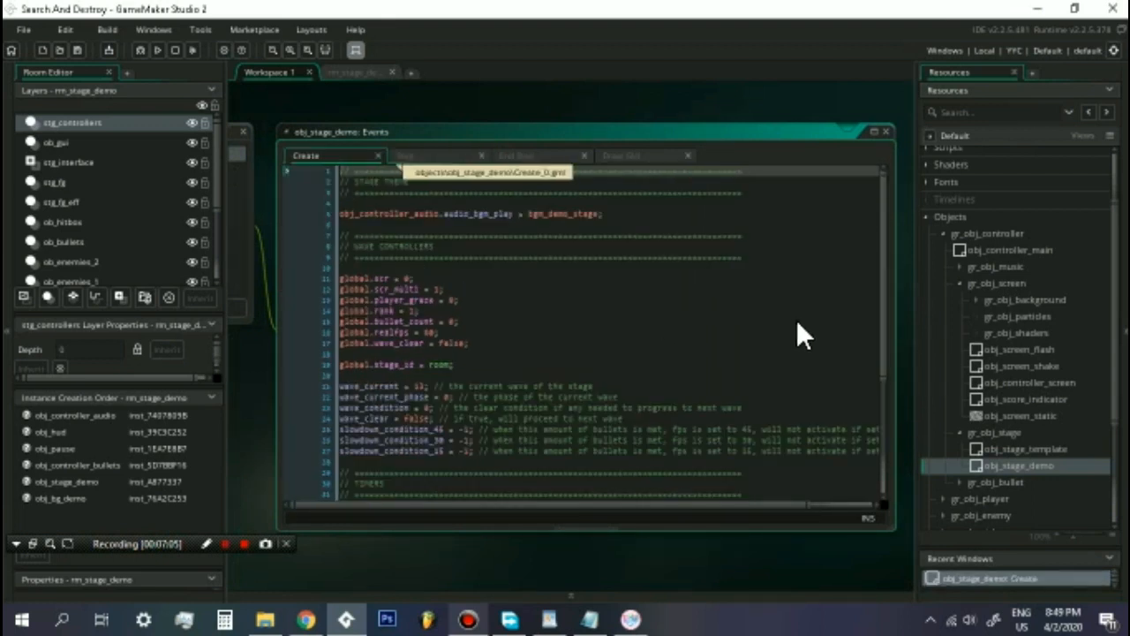
pyautogui.click(407, 155)
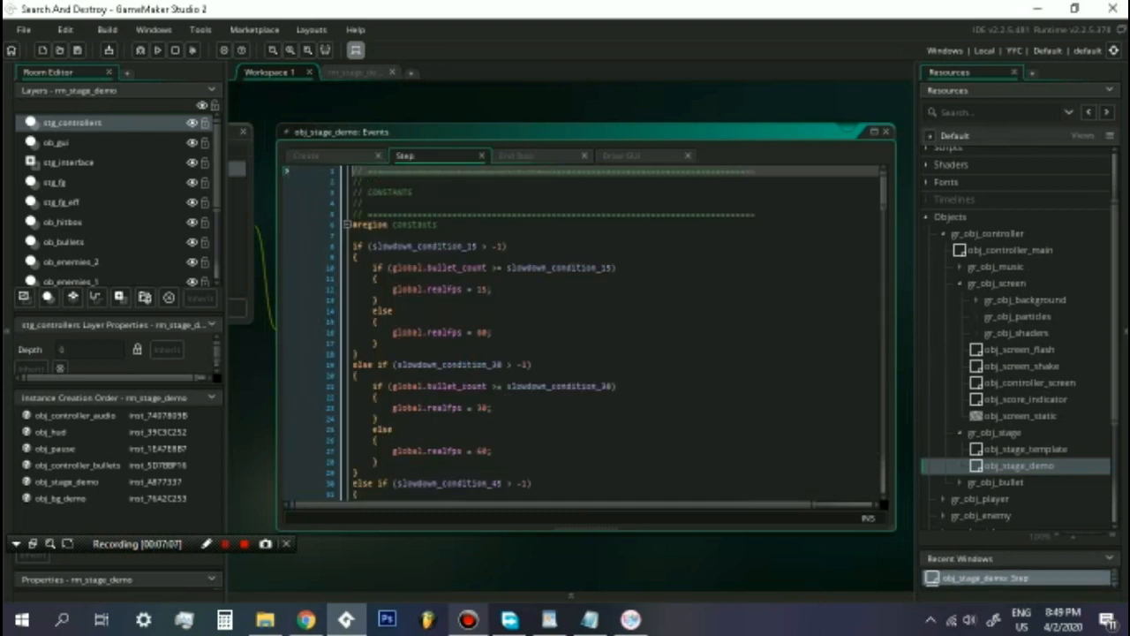
pyautogui.scroll(-3)
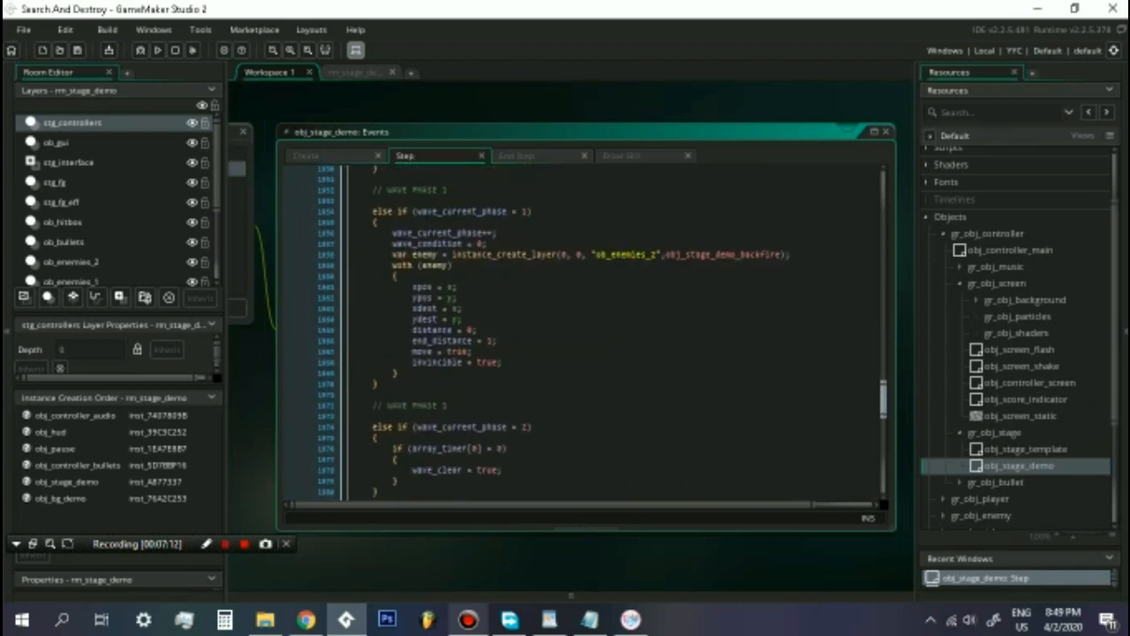
pyautogui.scroll(-3)
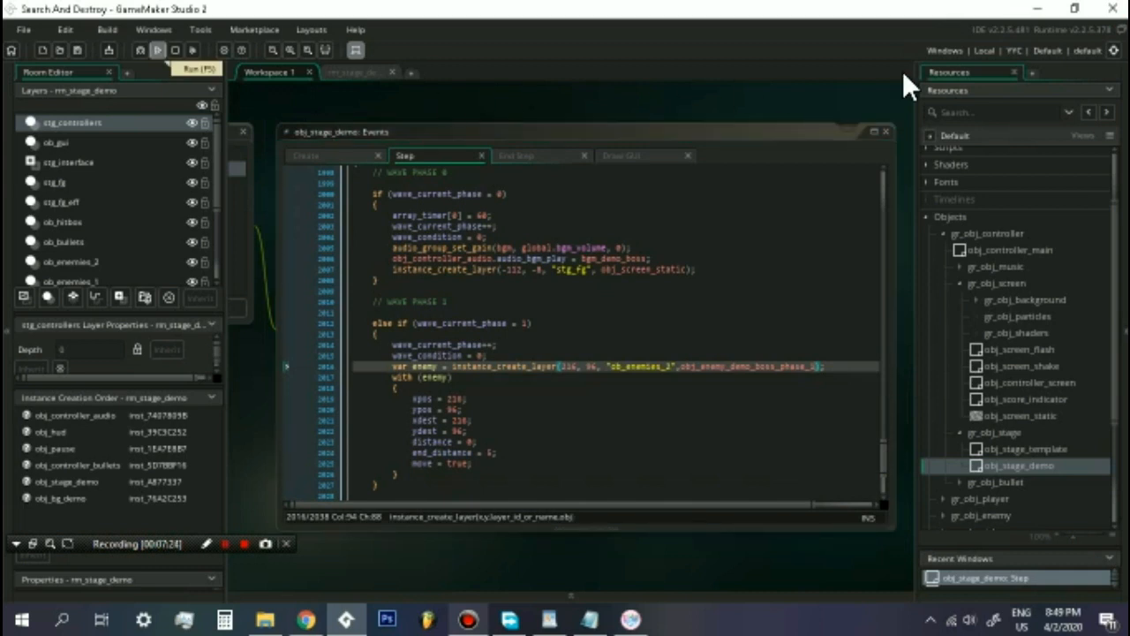
# Run the project again so the game's window-size selection screen appears
pyautogui.click(157, 49)
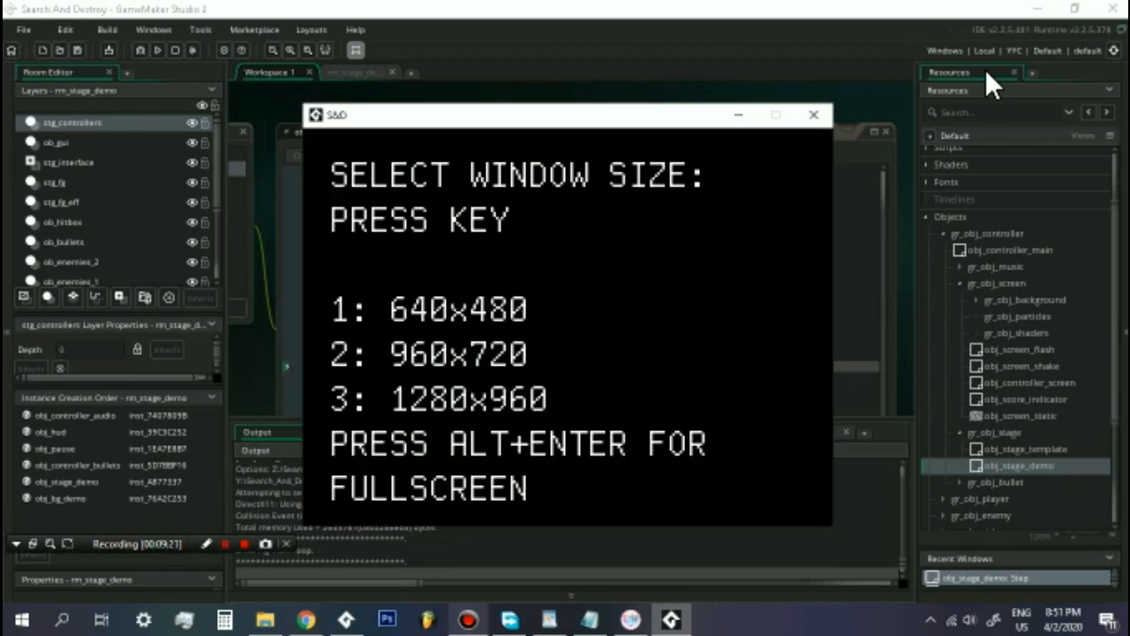
pyautogui.moveTo(997, 256)
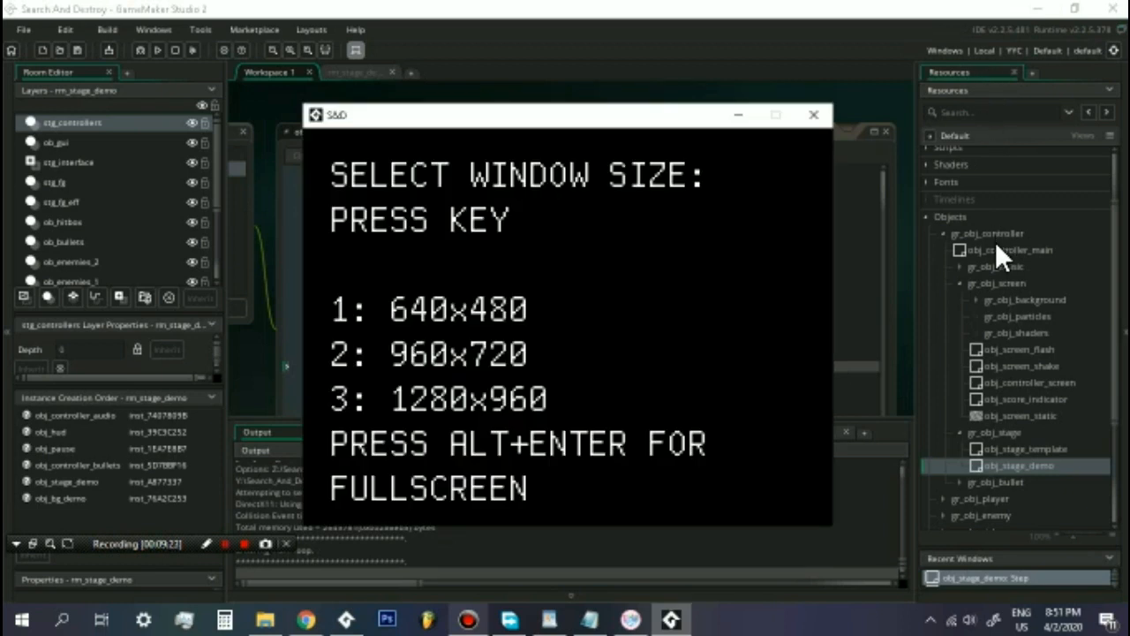